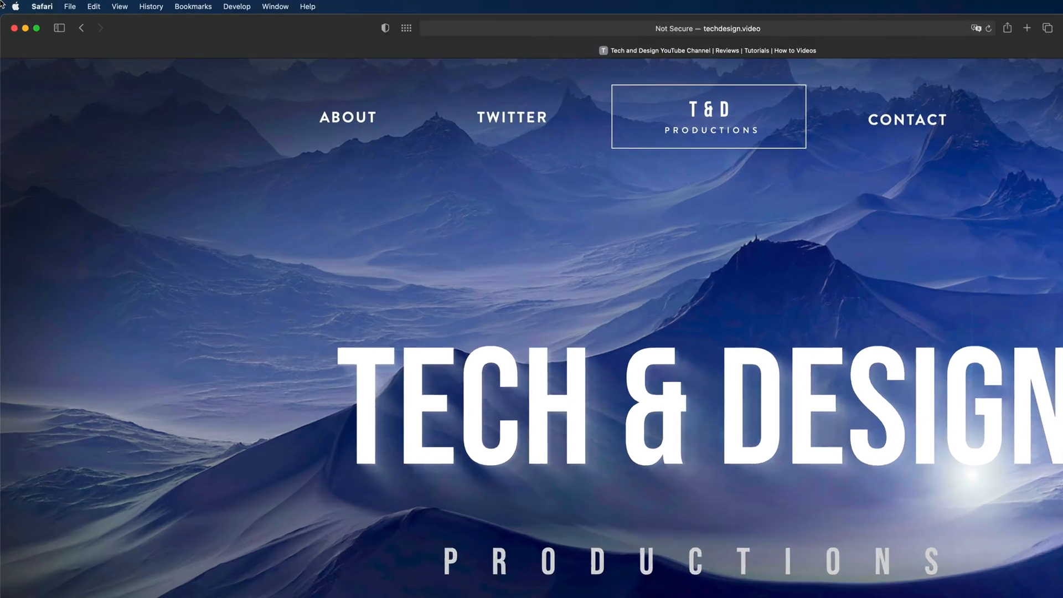
Open the Apple menu to reveal the App Store entry with 8 updates.
{"action": "left_click", "coordinate": [15, 6]}
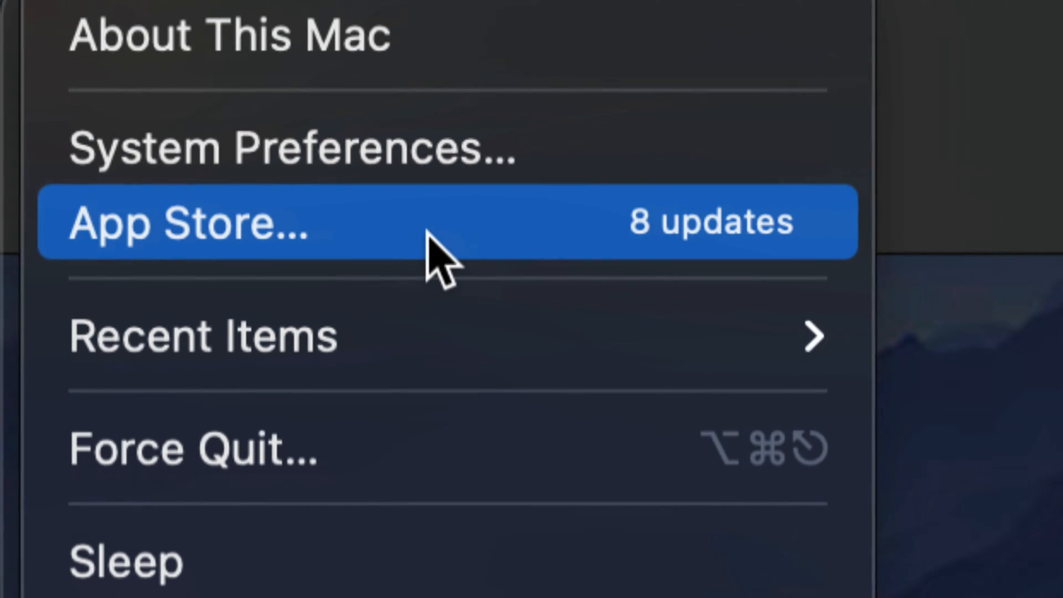
{"action": "mouse_move", "coordinate": [529, 244]}
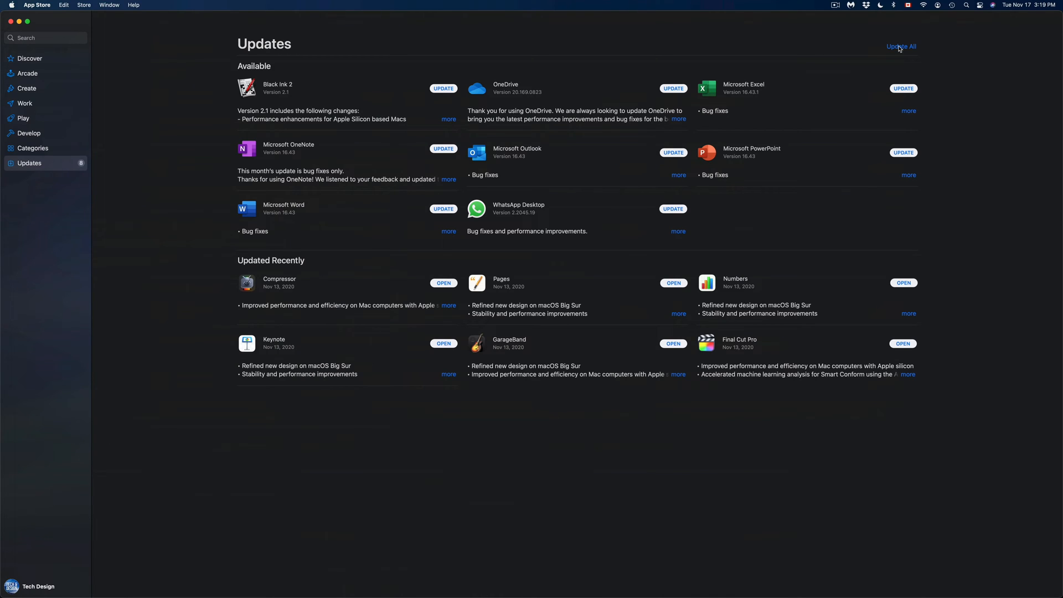
{"action": "mouse_move", "coordinate": [126, 75]}
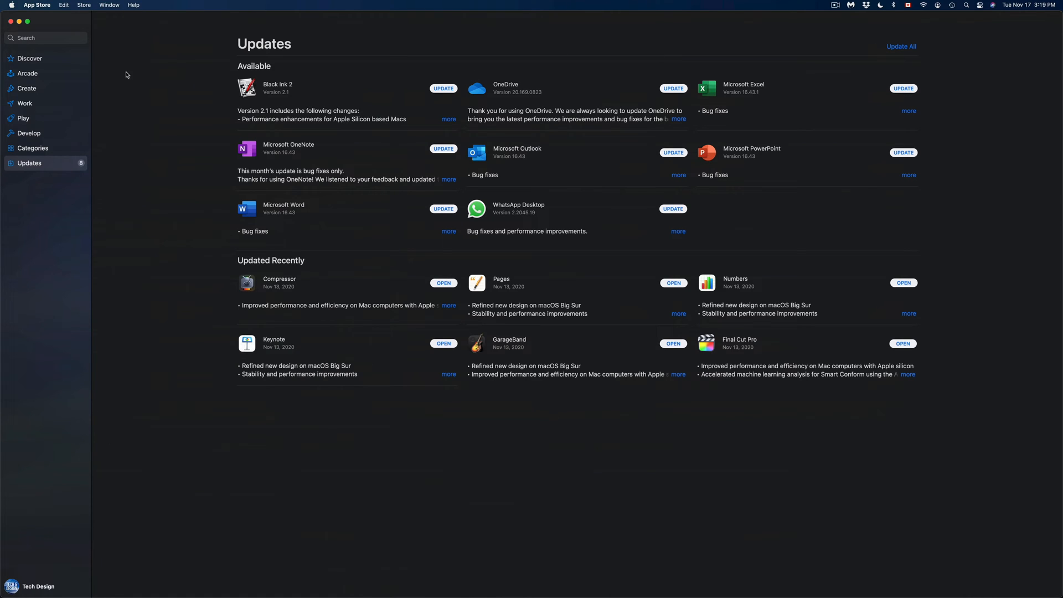
{"action": "mouse_move", "coordinate": [54, 54]}
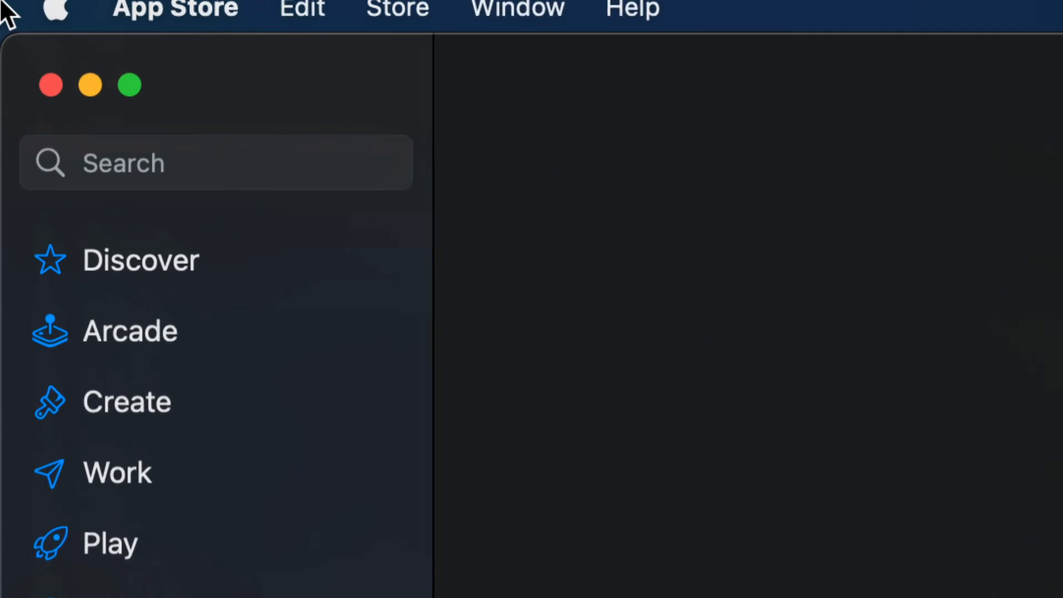
Search the App Store for 'microsoft word' using the 'Micr' suggestion.
{"action": "left_click", "coordinate": [216, 162]}
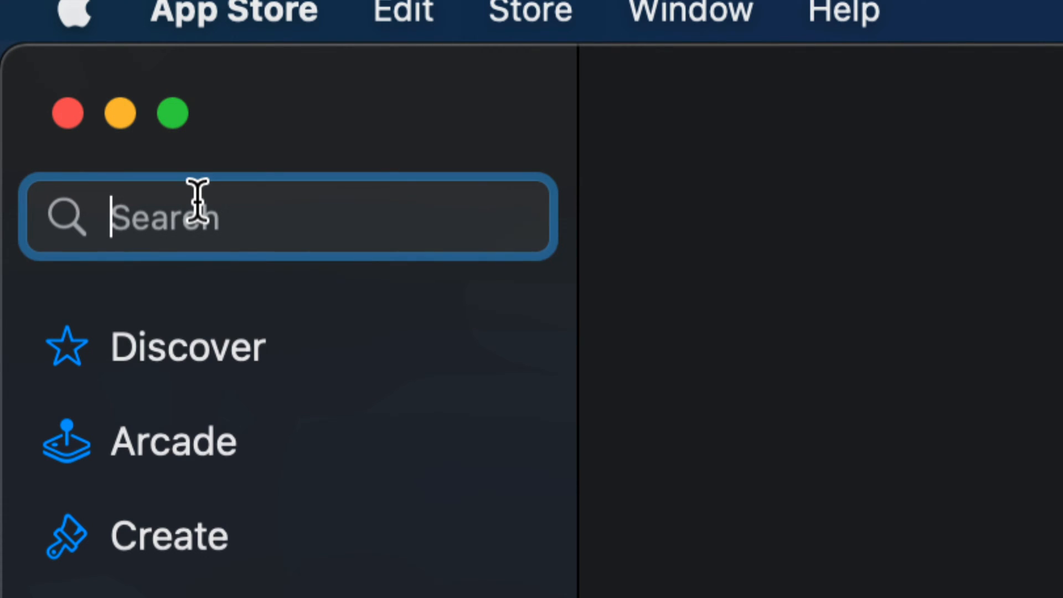
{"action": "type", "text": "Micr"}
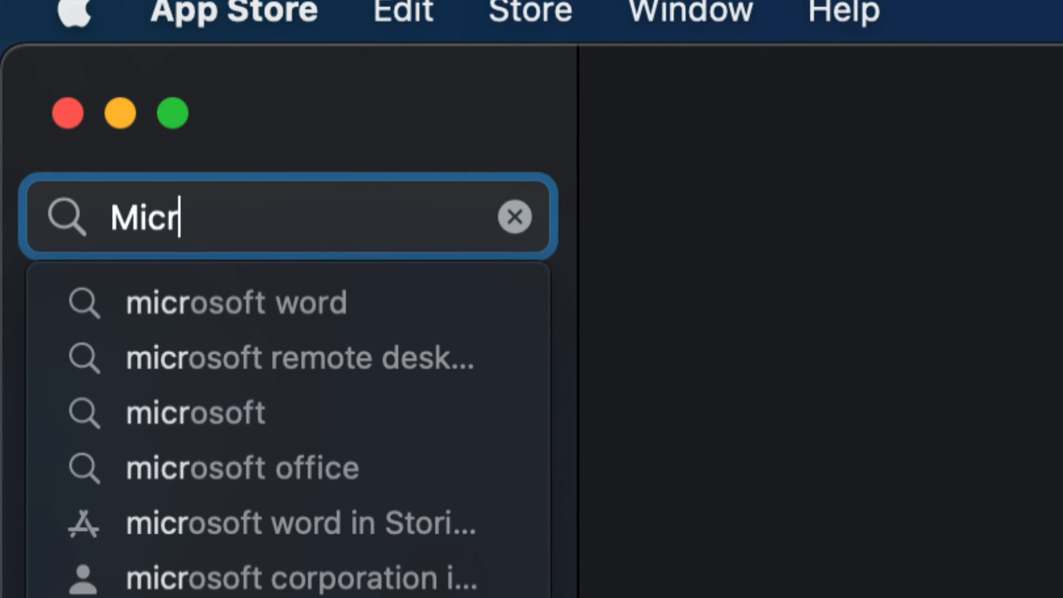
{"action": "left_click", "coordinate": [235, 302]}
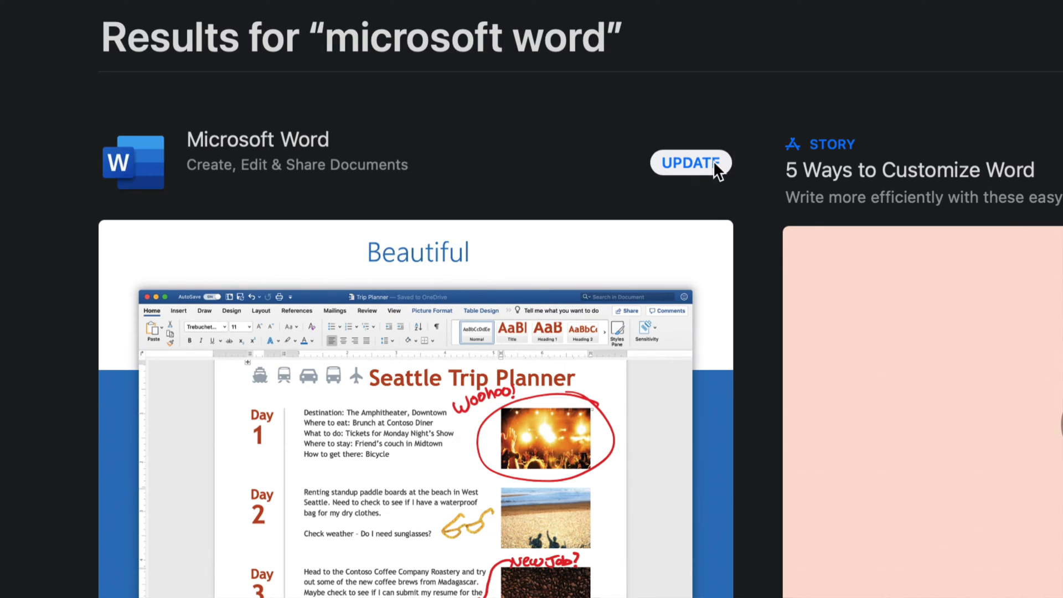
{"action": "mouse_move", "coordinate": [233, 153]}
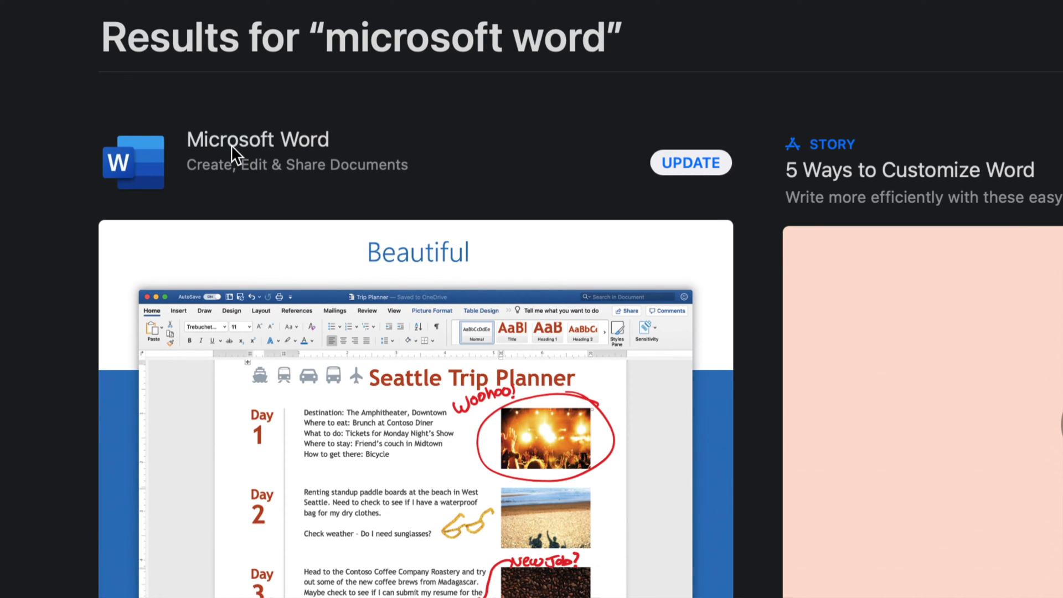
{"action": "mouse_move", "coordinate": [298, 142]}
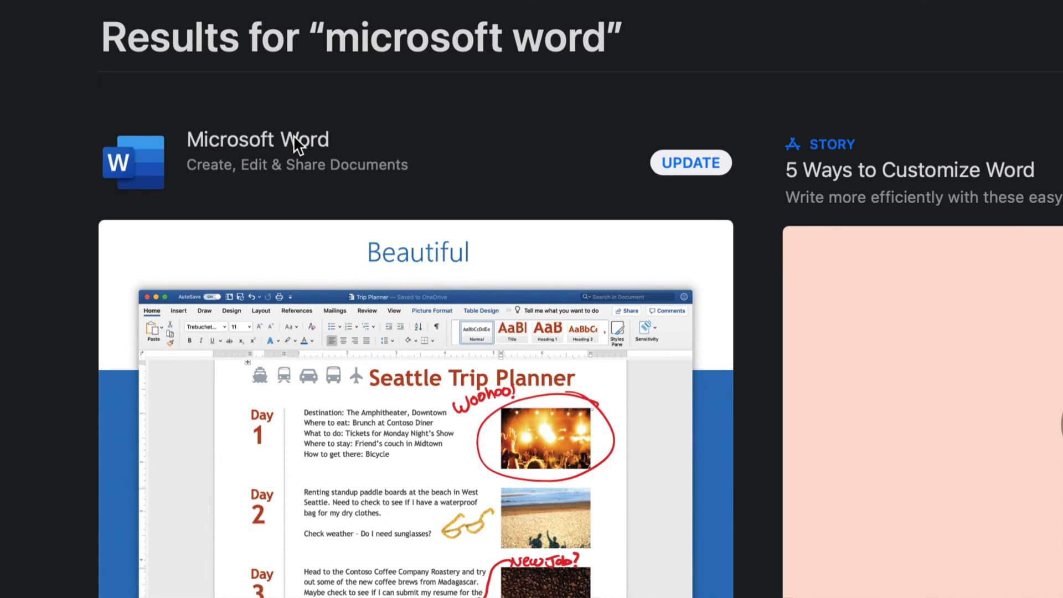
Open the Microsoft Word product page and start its update.
{"action": "left_click", "coordinate": [257, 139]}
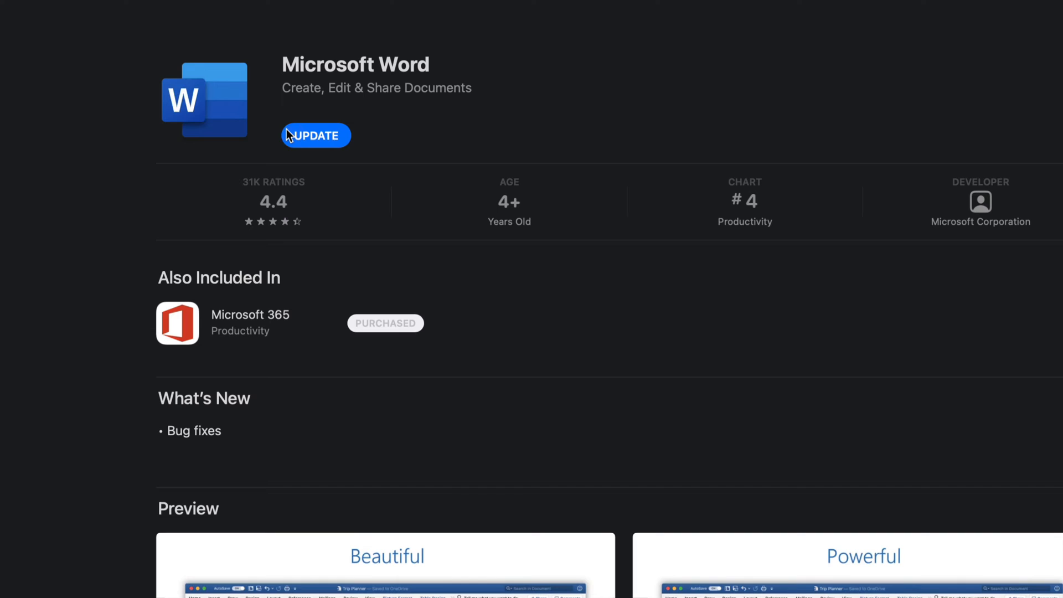
{"action": "mouse_move", "coordinate": [321, 139]}
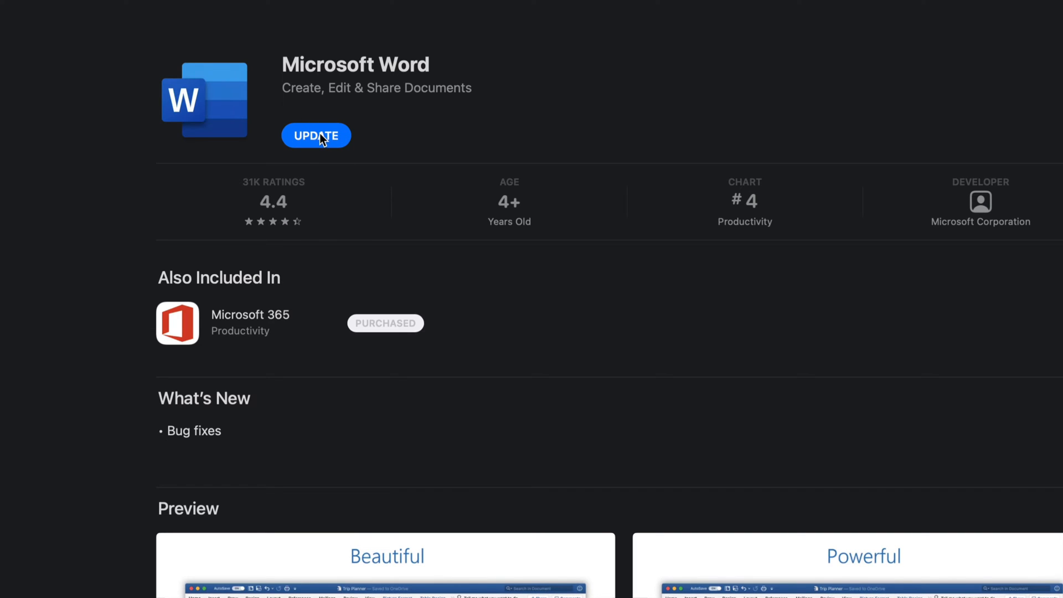
{"action": "left_click", "coordinate": [315, 136]}
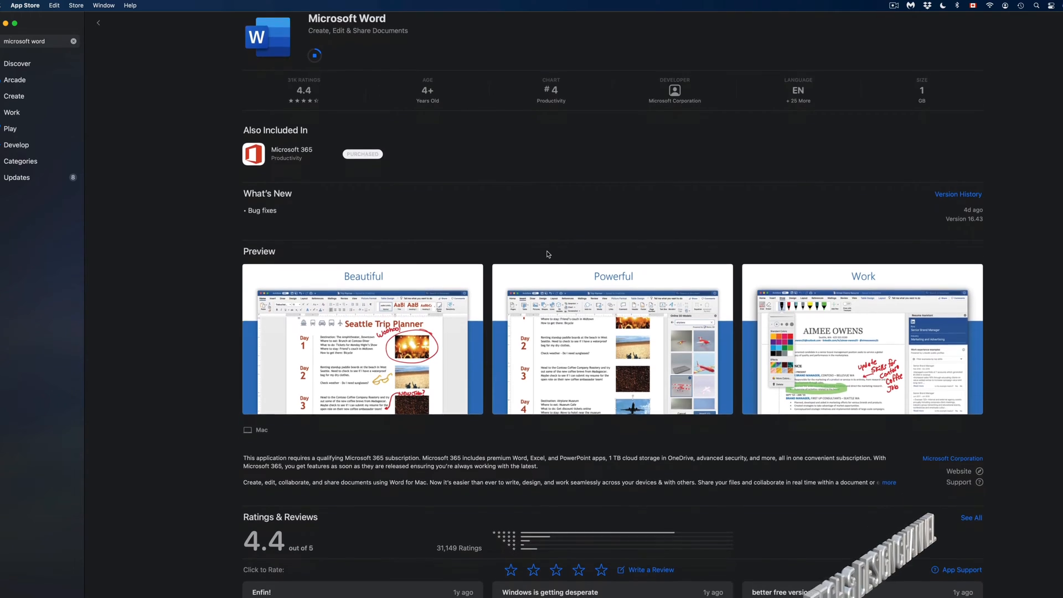
{"action": "scroll", "scroll_direction": "down", "scroll_amount": 3}
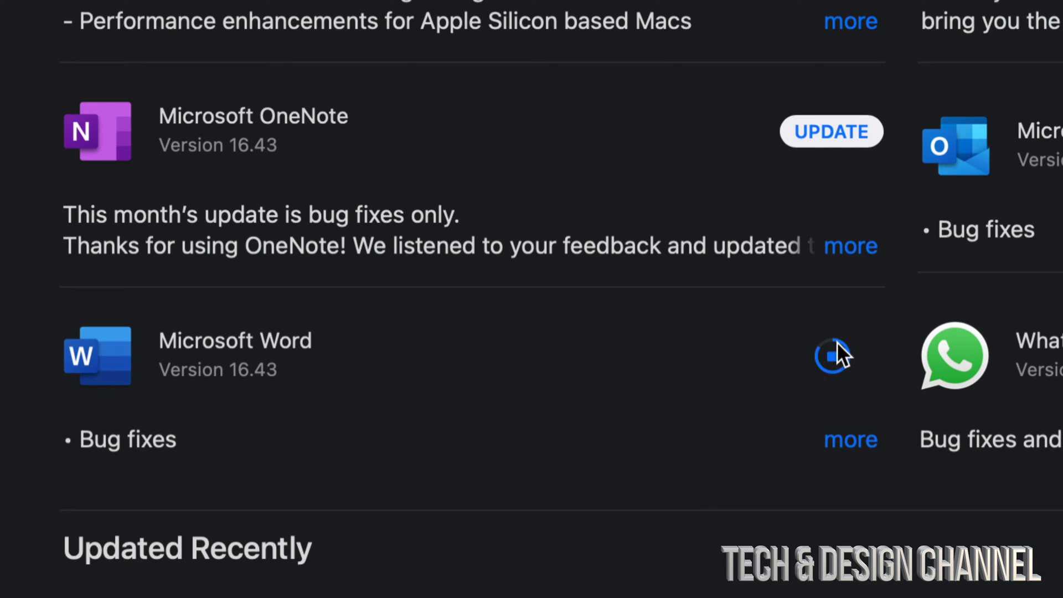
{"action": "mouse_move", "coordinate": [814, 468]}
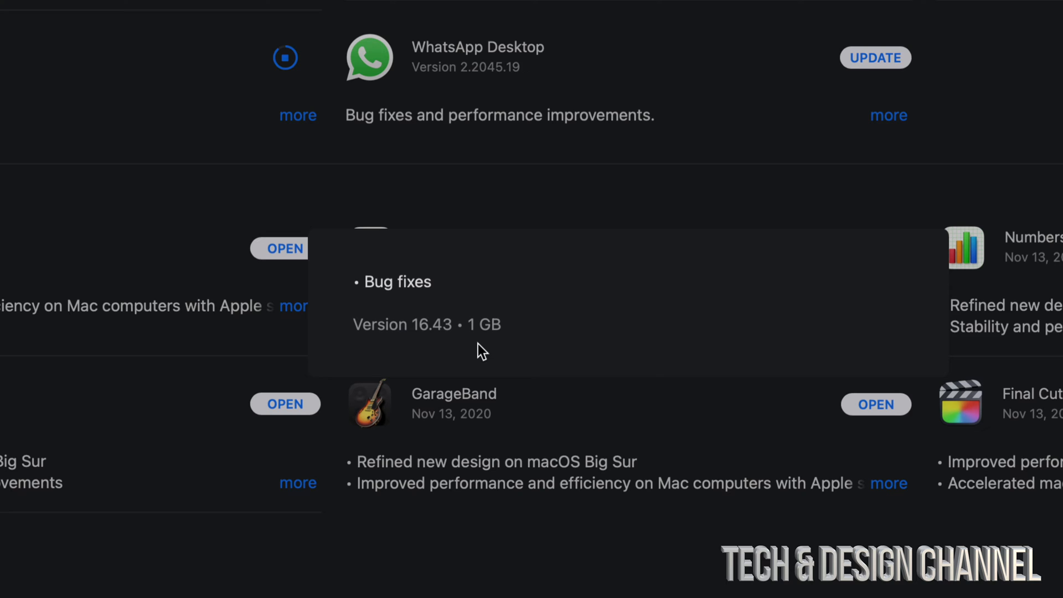
Scroll the Updates list and start the OneDrive update.
{"action": "scroll", "scroll_direction": "down", "scroll_amount": 3}
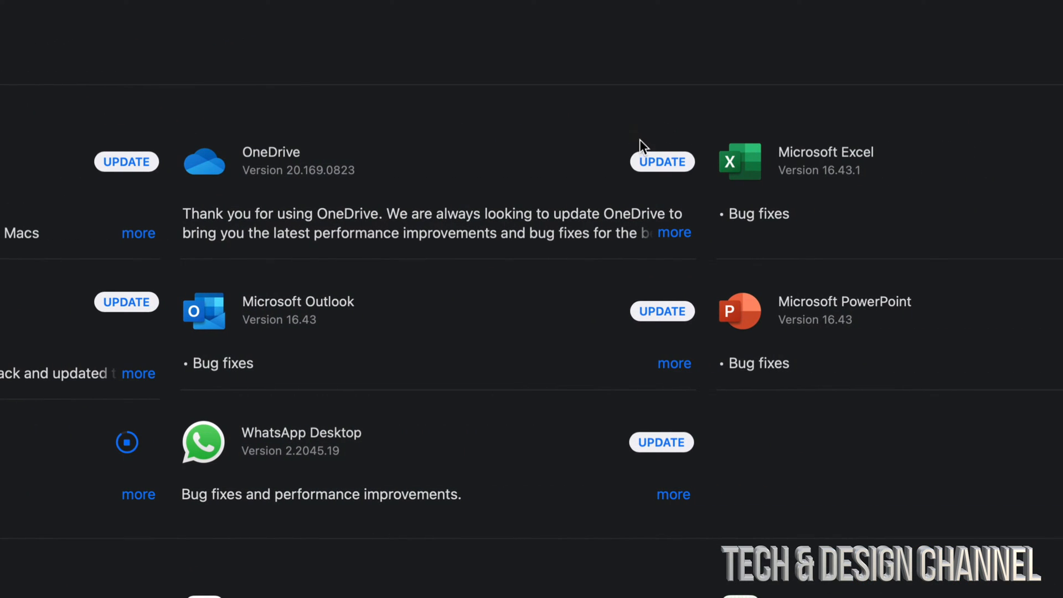
{"action": "left_click", "coordinate": [662, 161]}
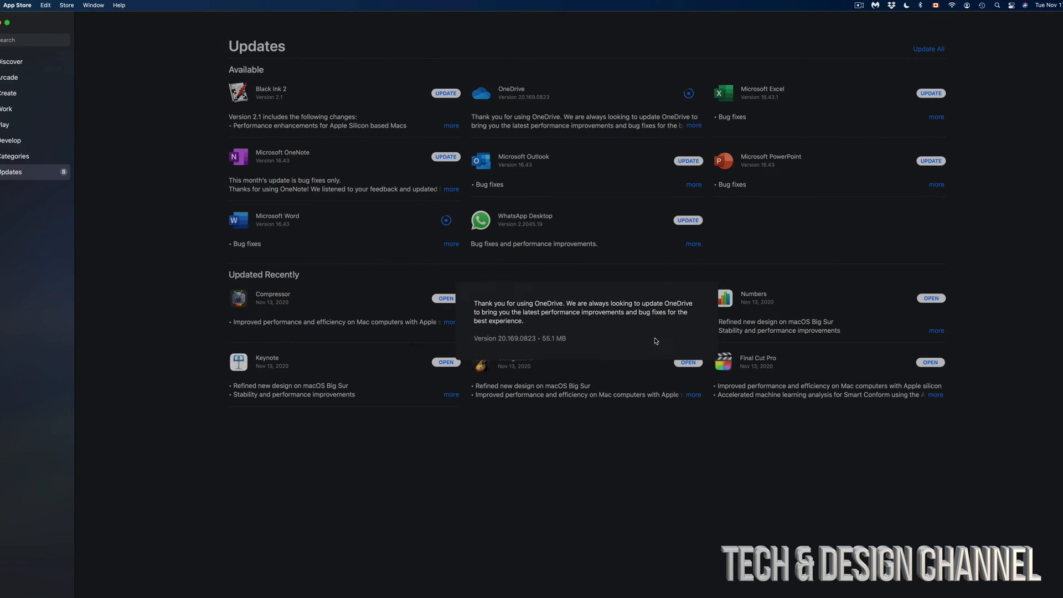
{"action": "mouse_move", "coordinate": [882, 177]}
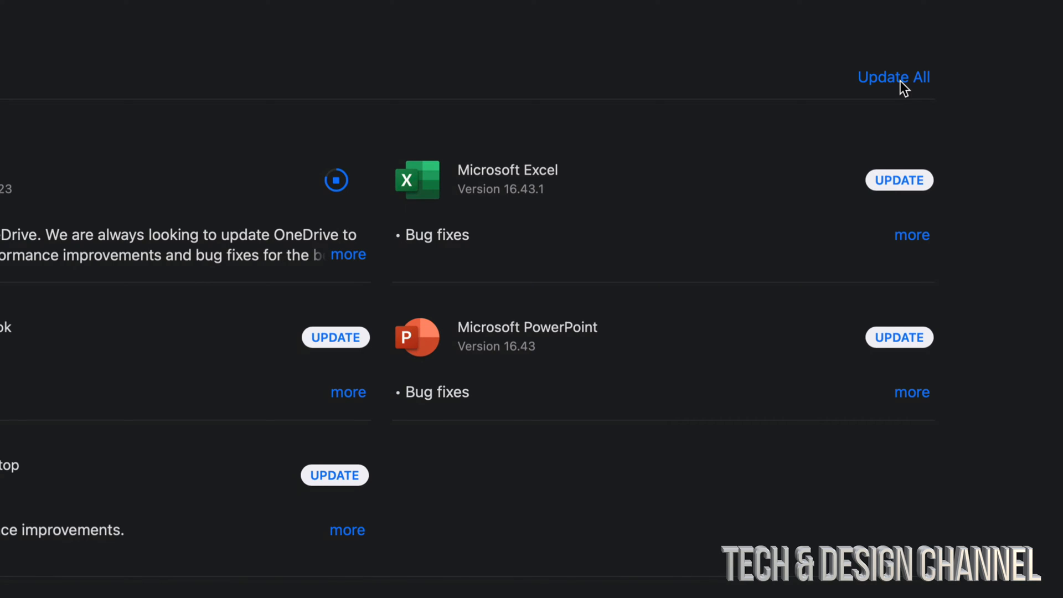
Update all remaining apps and expand Microsoft OneNote's full release notes.
{"action": "left_click", "coordinate": [893, 77]}
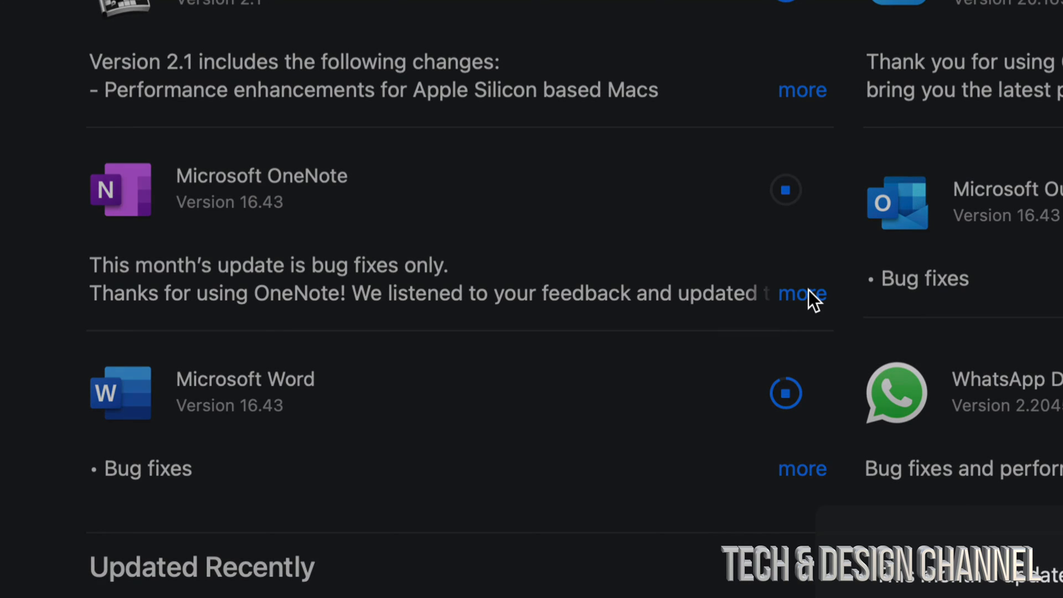
{"action": "left_click", "coordinate": [801, 292]}
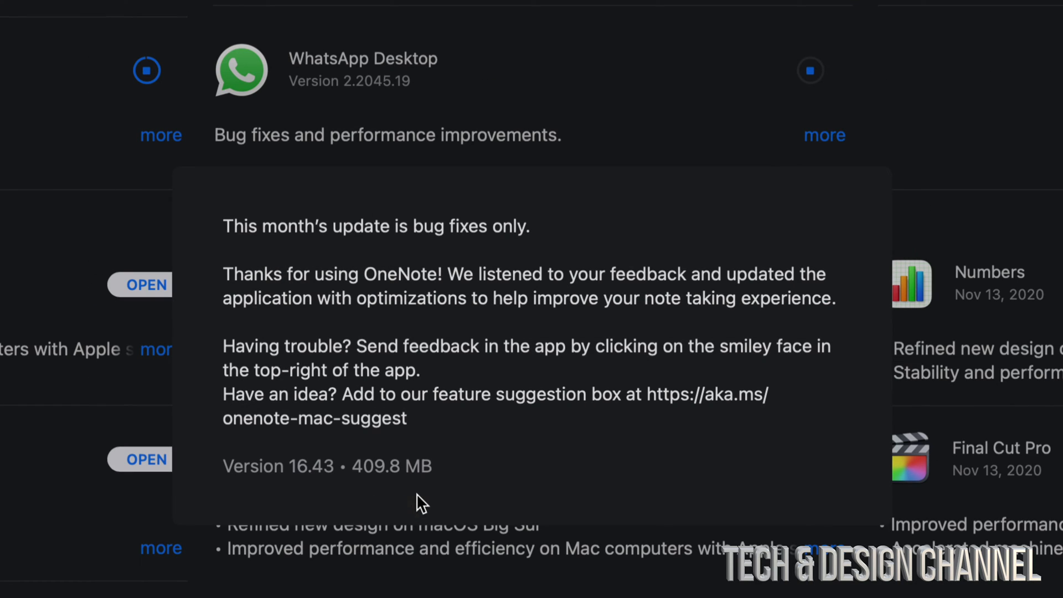
{"action": "scroll", "scroll_direction": "down", "scroll_amount": 3}
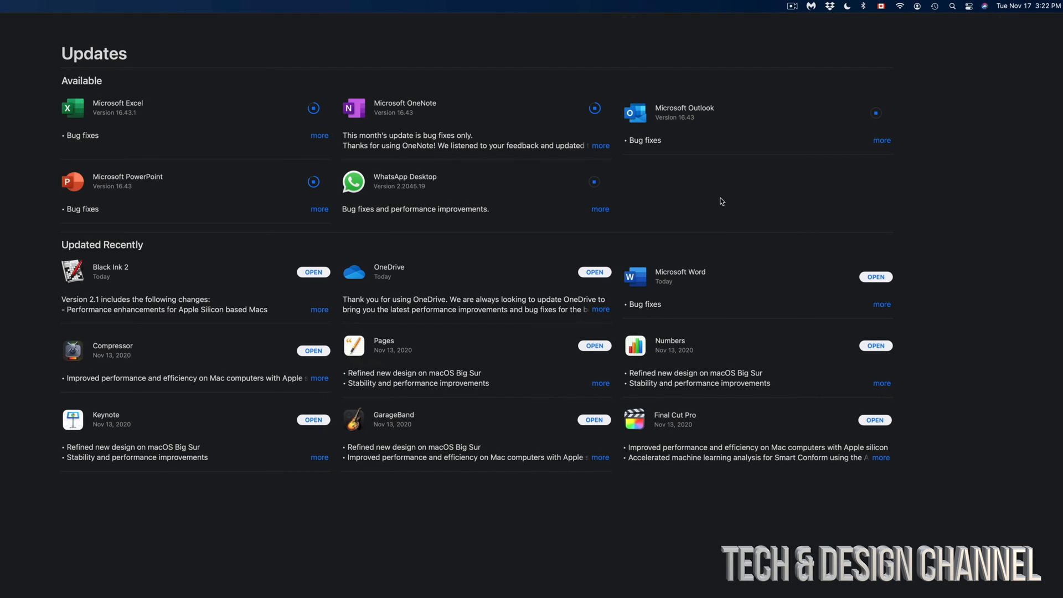
{"action": "left_click", "coordinate": [599, 209]}
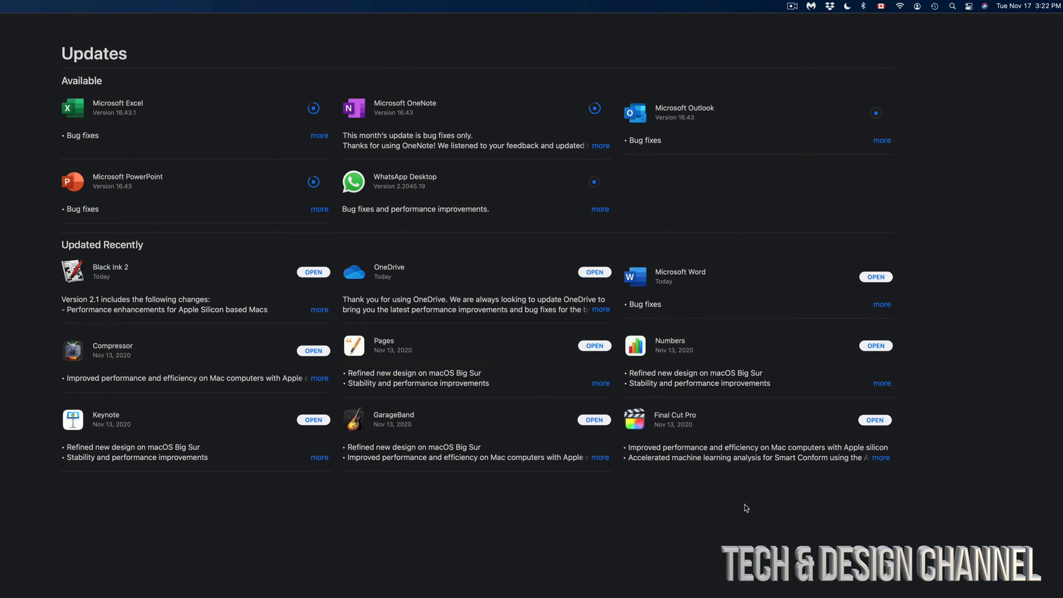
{"action": "mouse_move", "coordinate": [467, 229]}
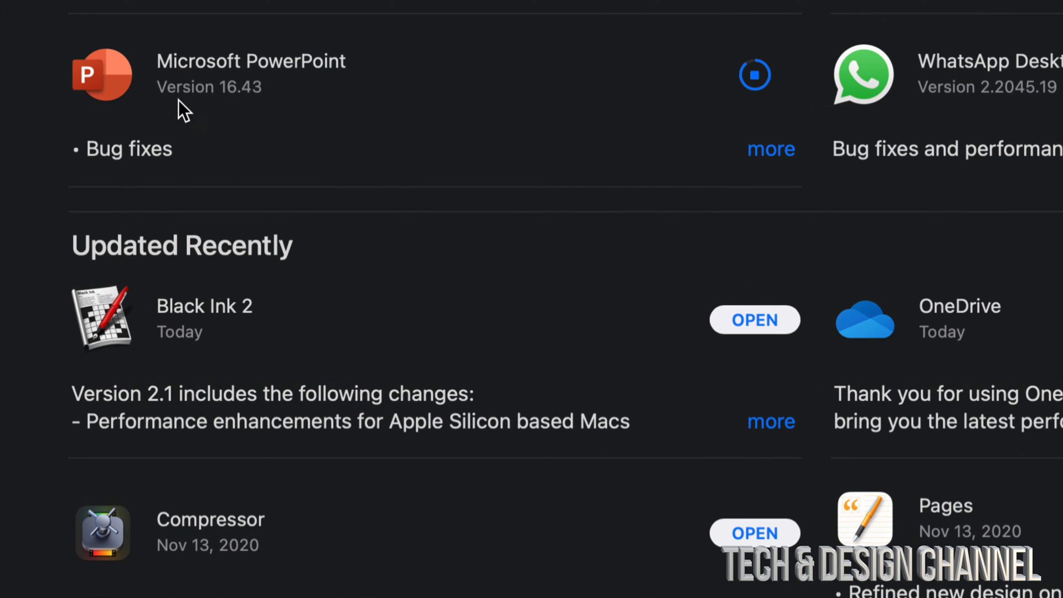
{"action": "mouse_move", "coordinate": [271, 481]}
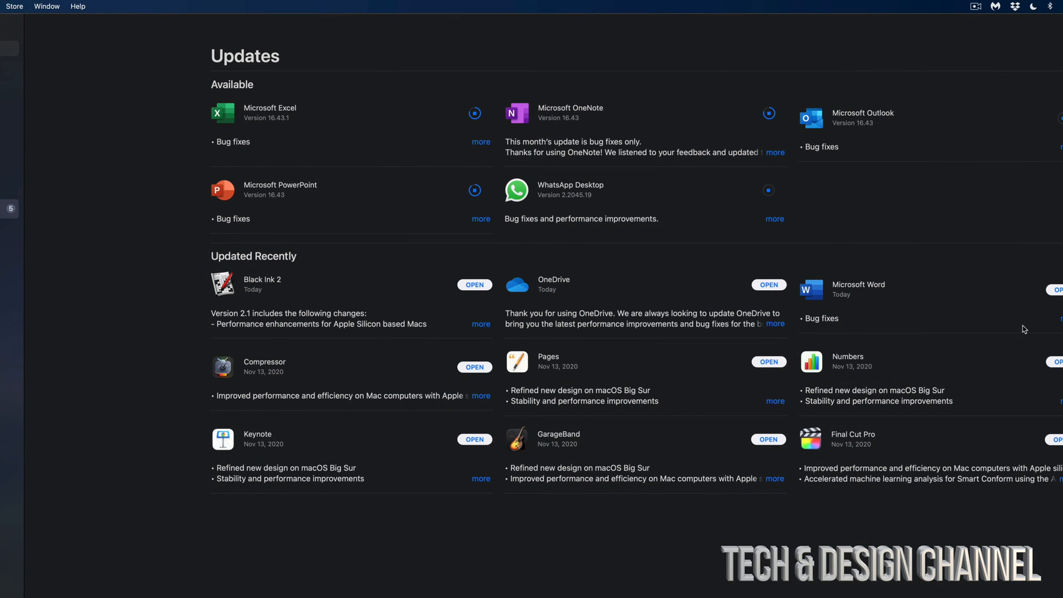
{"action": "scroll", "scroll_direction": "down", "scroll_amount": 3}
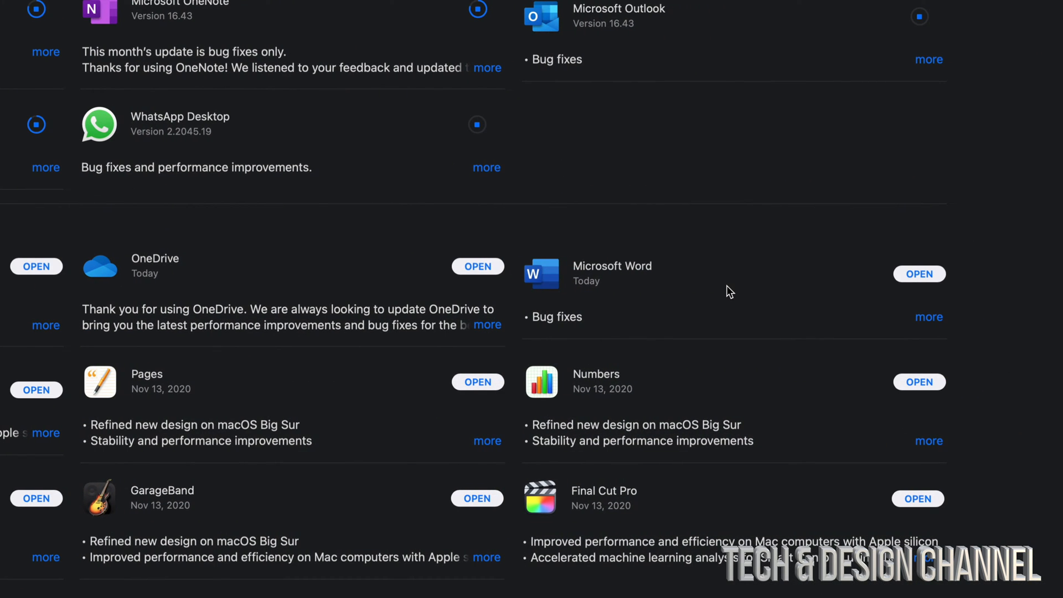
{"action": "mouse_move", "coordinate": [187, 283]}
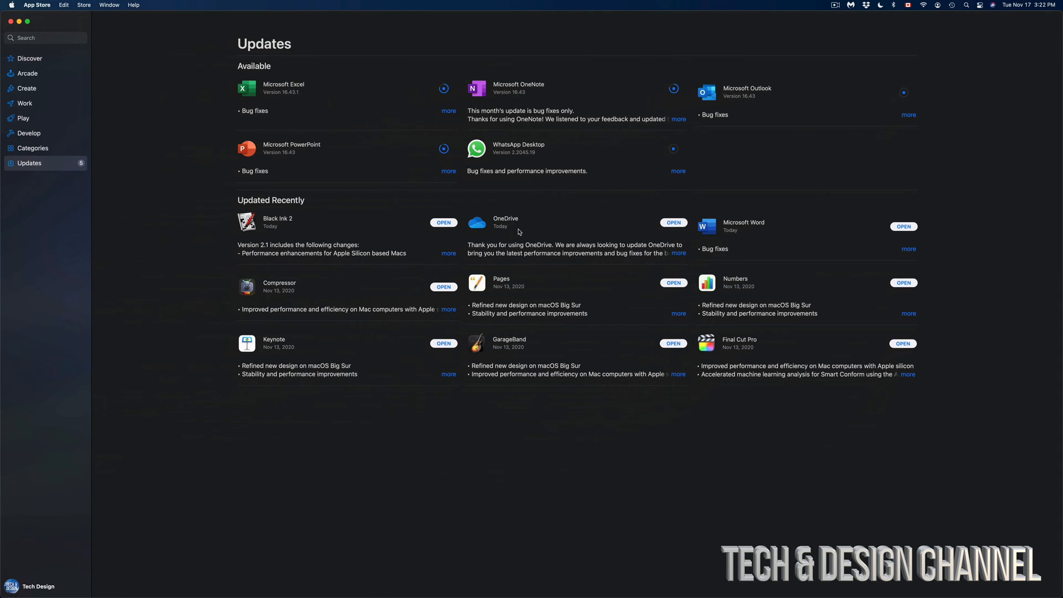
{"action": "mouse_move", "coordinate": [446, 427]}
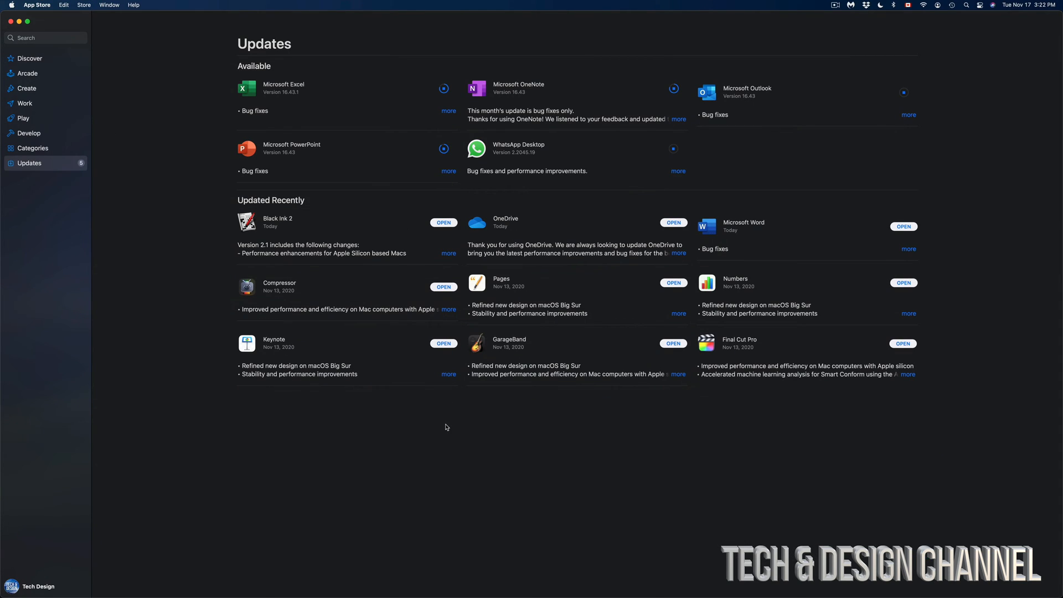